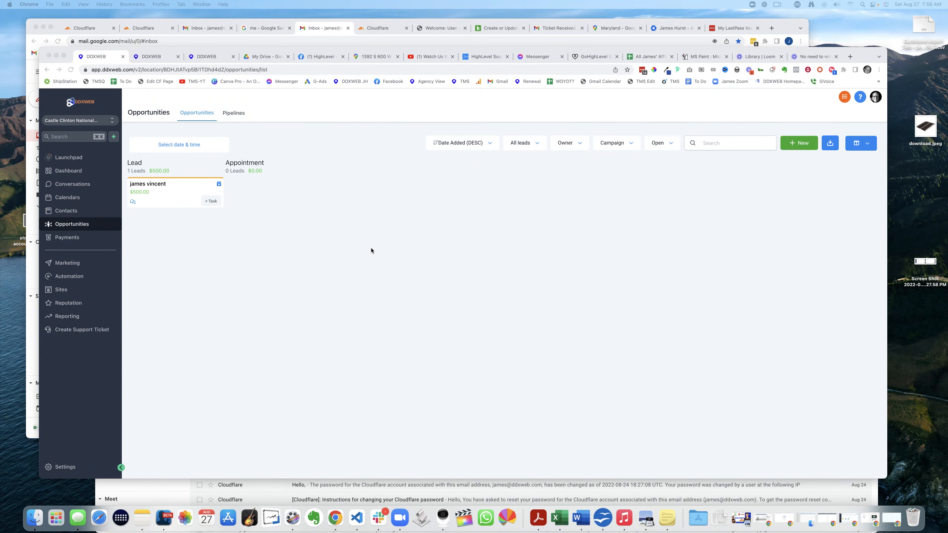
pyautogui.moveTo(277, 209)
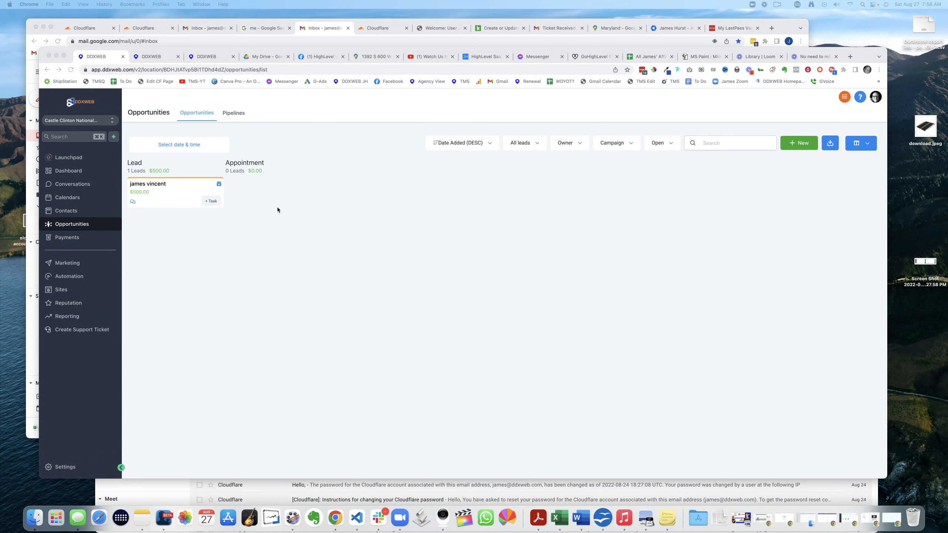
pyautogui.moveTo(277, 199)
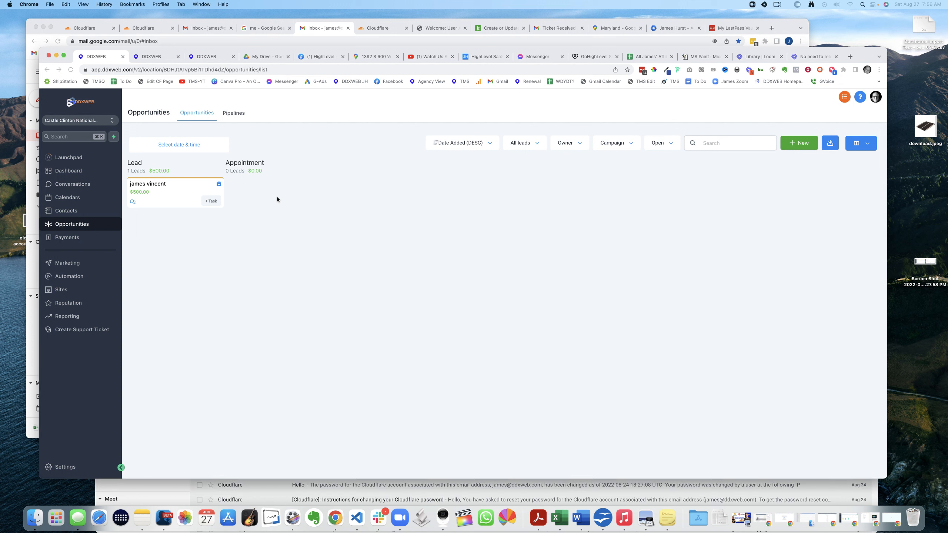
pyautogui.moveTo(172, 199)
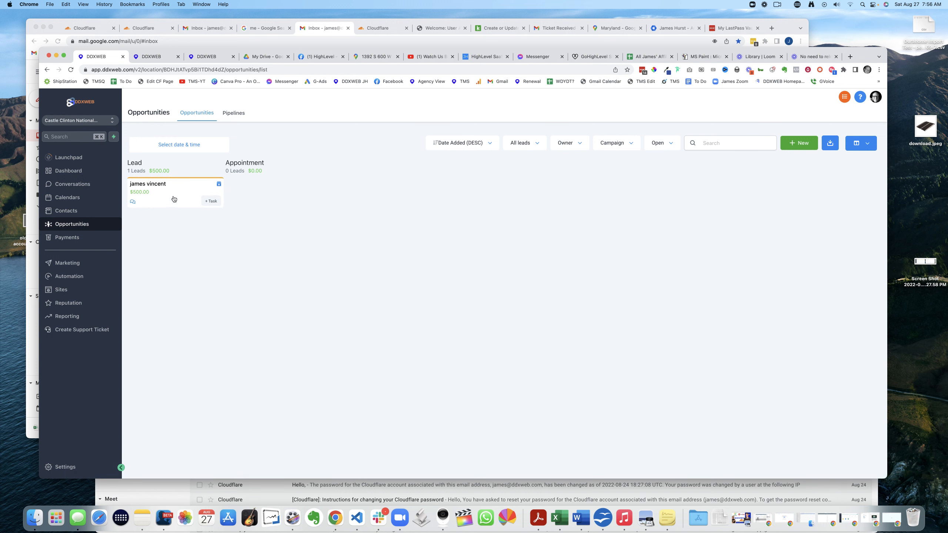
pyautogui.moveTo(278, 192)
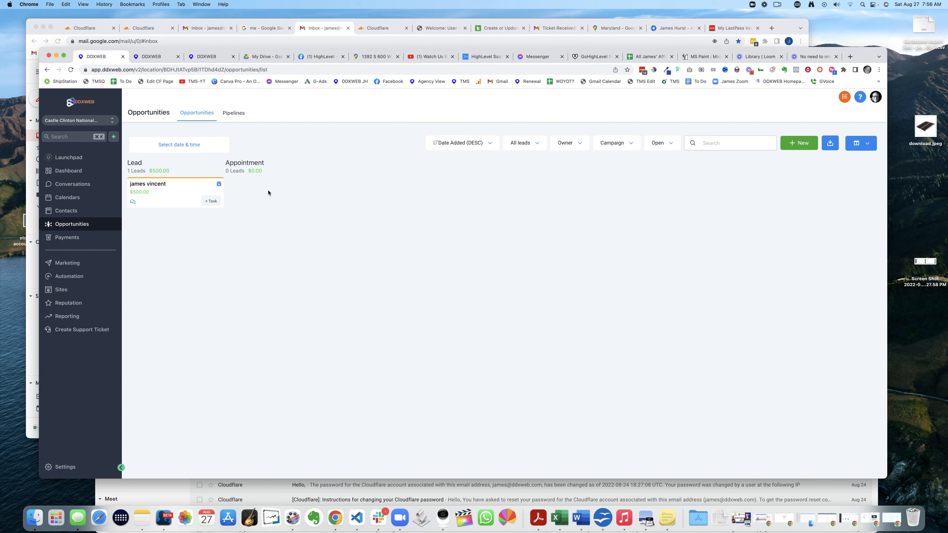
pyautogui.moveTo(256, 192)
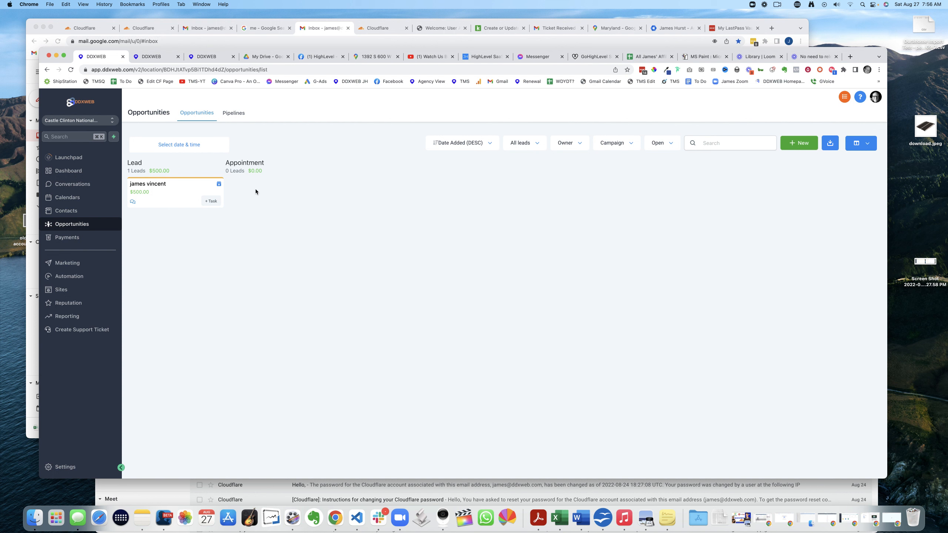
pyautogui.moveTo(262, 195)
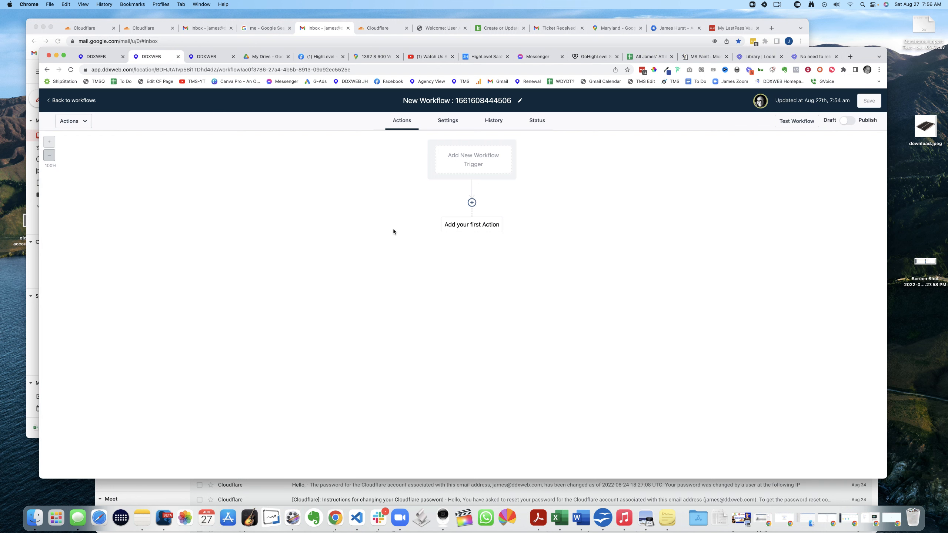
pyautogui.moveTo(485, 160)
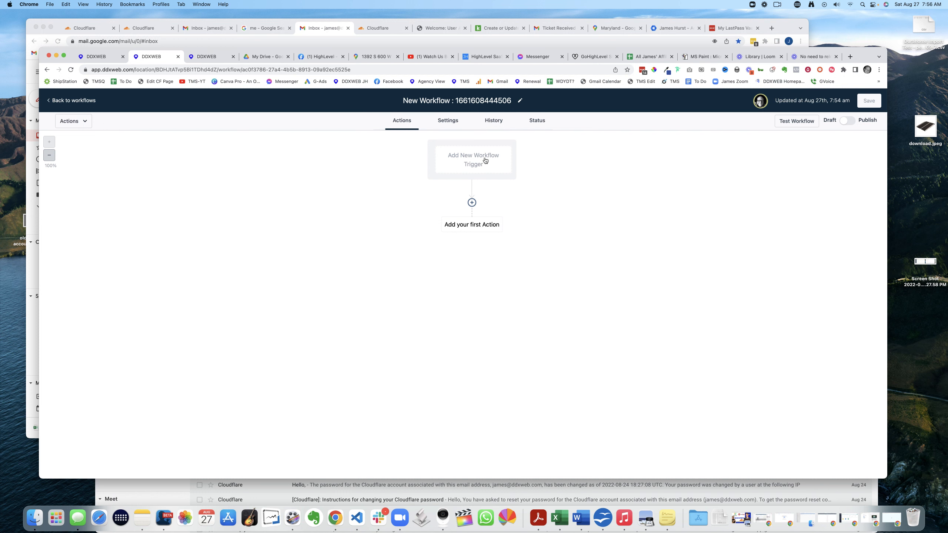
# Add a Pipeline Stage Changed trigger to the new workflow
pyautogui.click(473, 160)
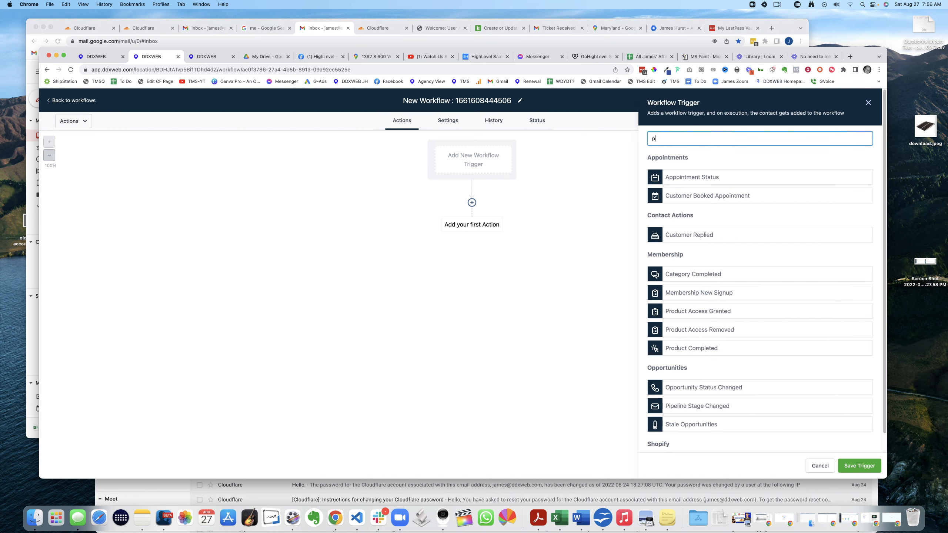
pyautogui.click(696, 406)
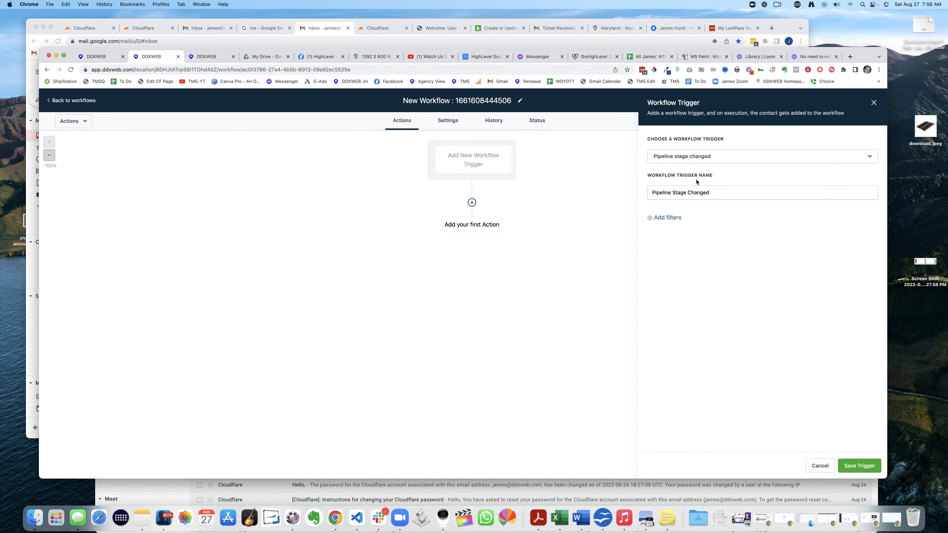
# Filter the trigger to In pipeline = All leads and Pipeline stage = Appointment, and save it
pyautogui.click(663, 218)
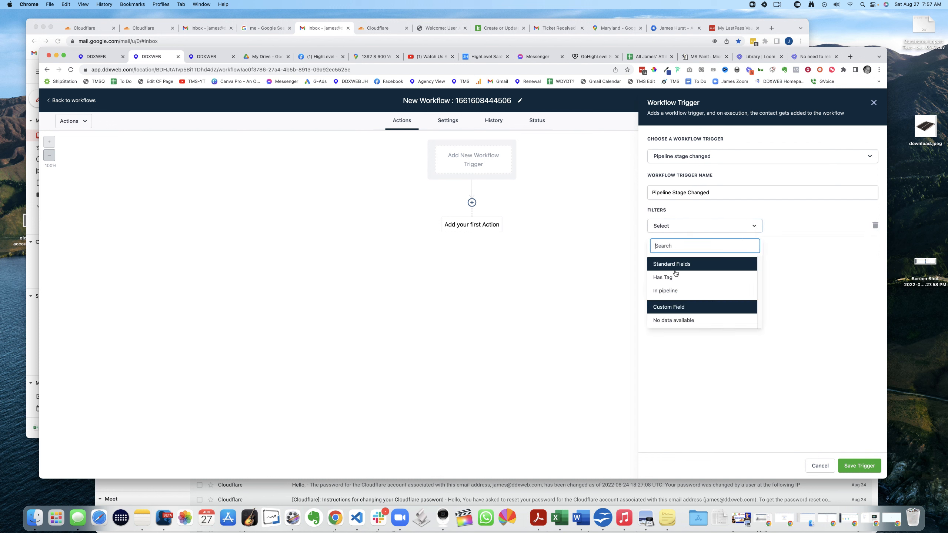
pyautogui.click(665, 291)
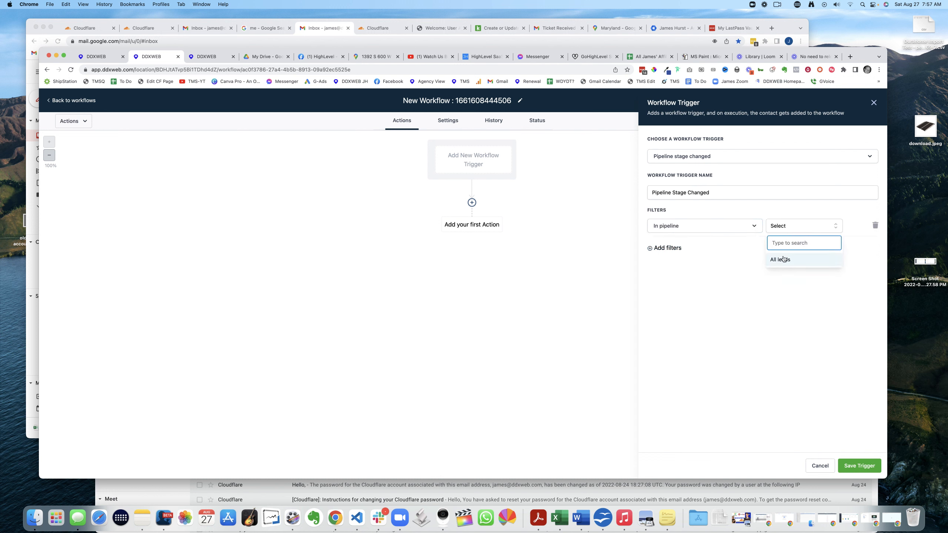
pyautogui.click(780, 259)
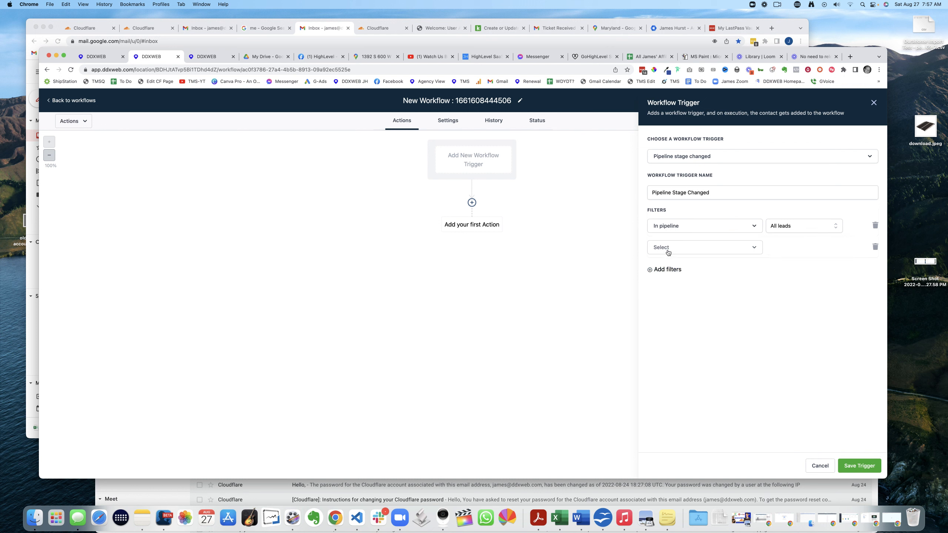
pyautogui.click(703, 246)
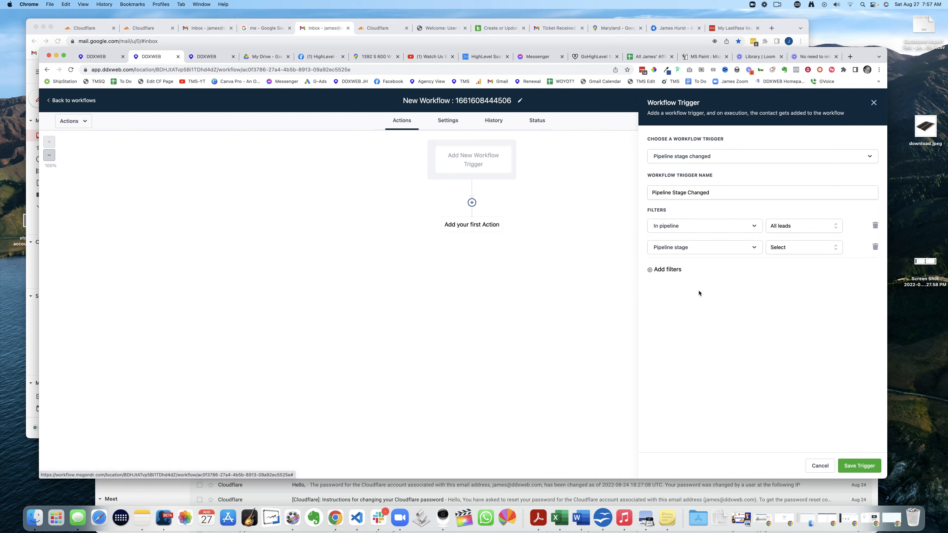
pyautogui.click(799, 247)
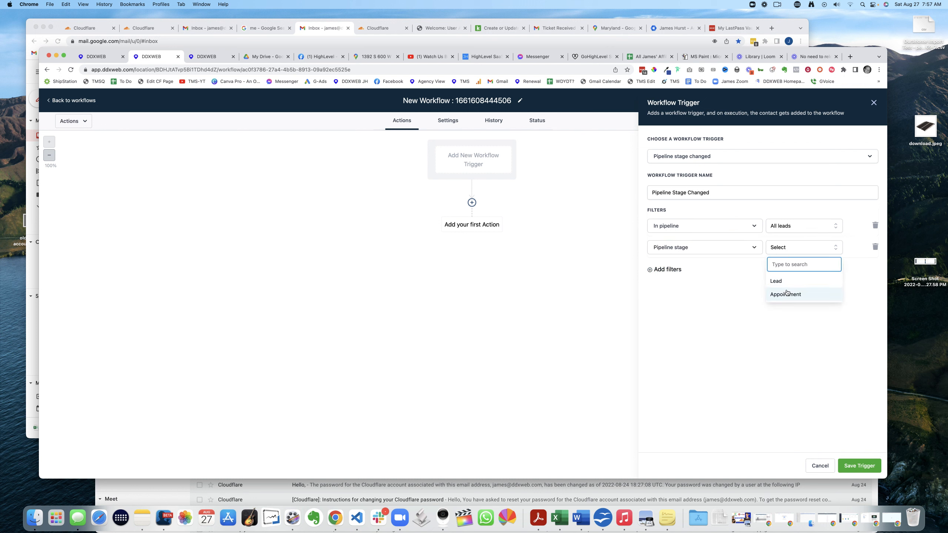
pyautogui.click(784, 295)
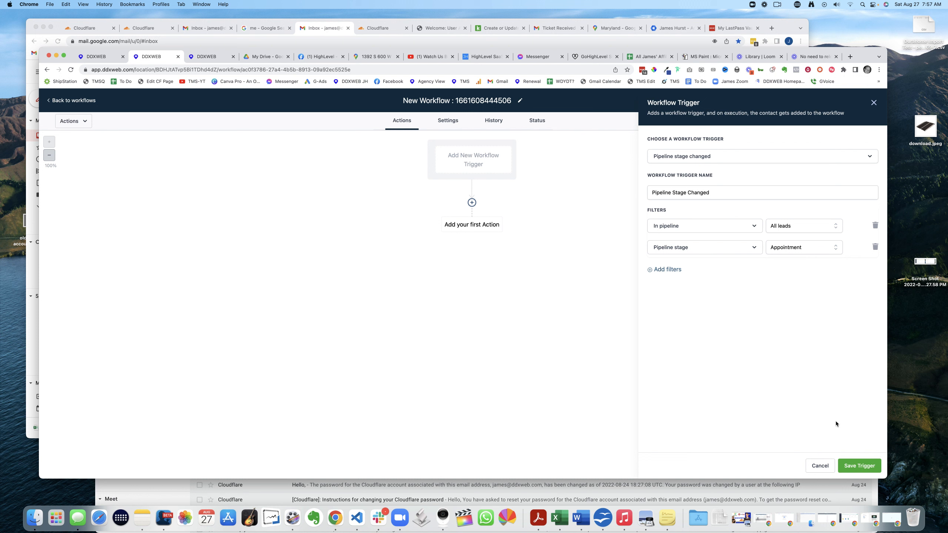
pyautogui.click(857, 466)
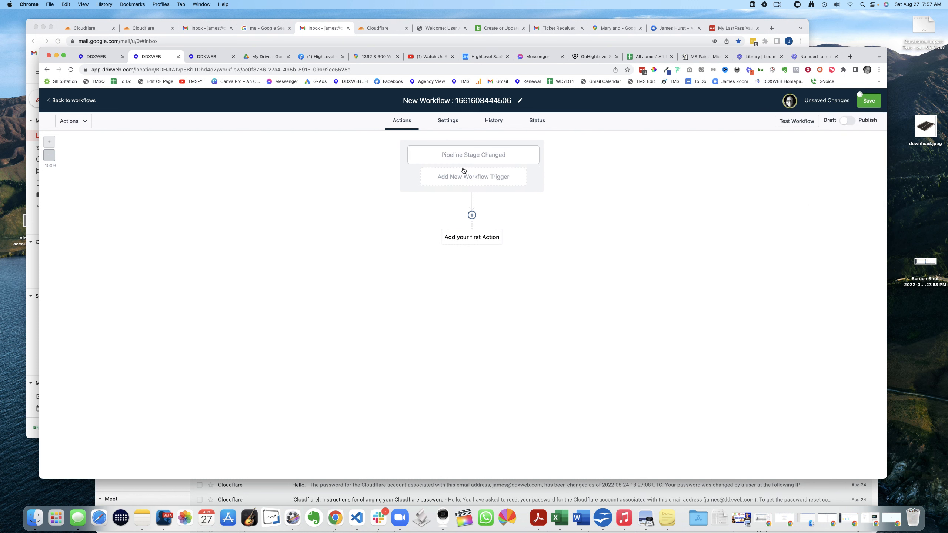
# Add a Create Or Update Opportunity action found by searching 'up'
pyautogui.click(472, 215)
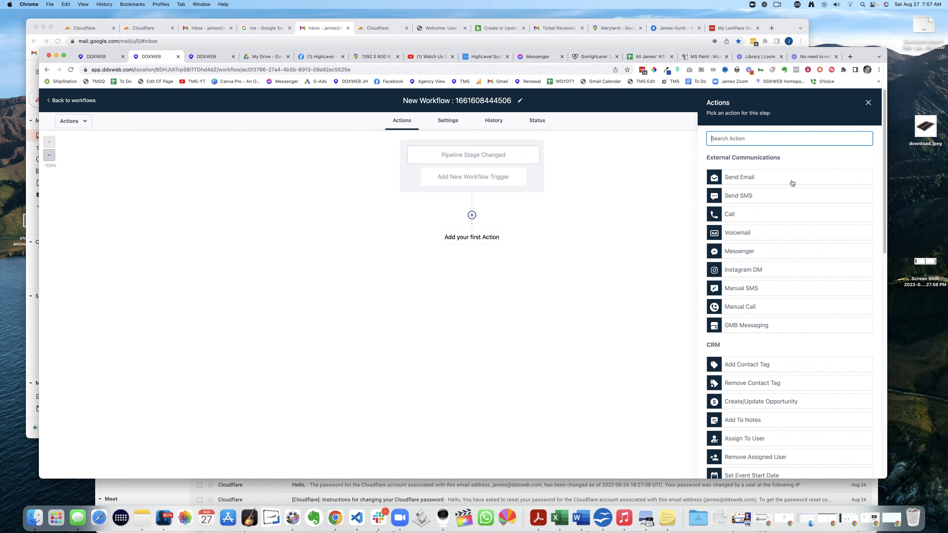
pyautogui.write('up')
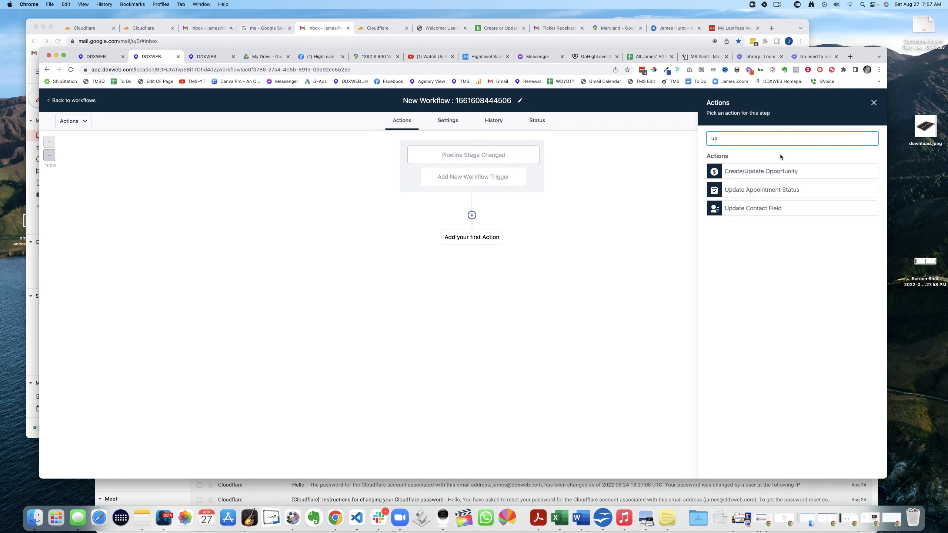
pyautogui.click(760, 171)
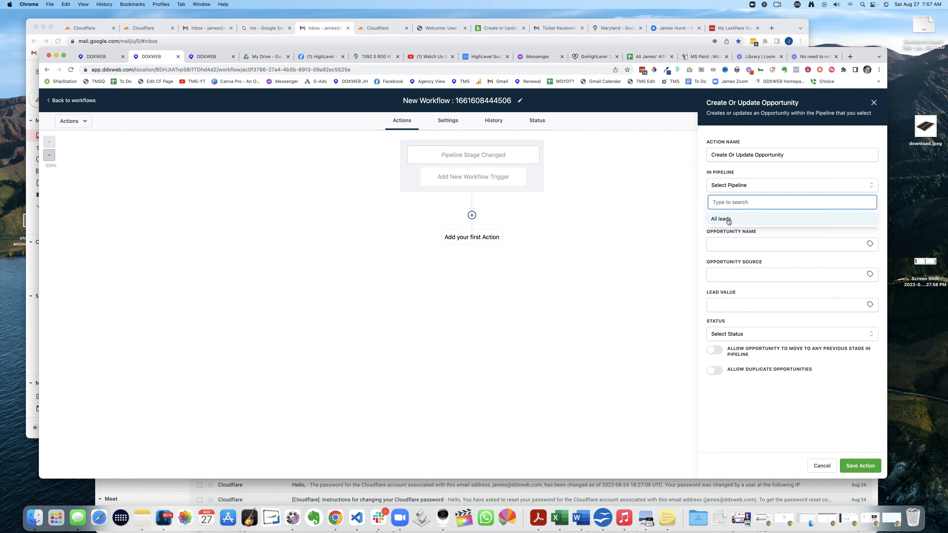
# Set the action to pipeline All leads, stage Appointment, lead value 1000, and save it
pyautogui.click(720, 219)
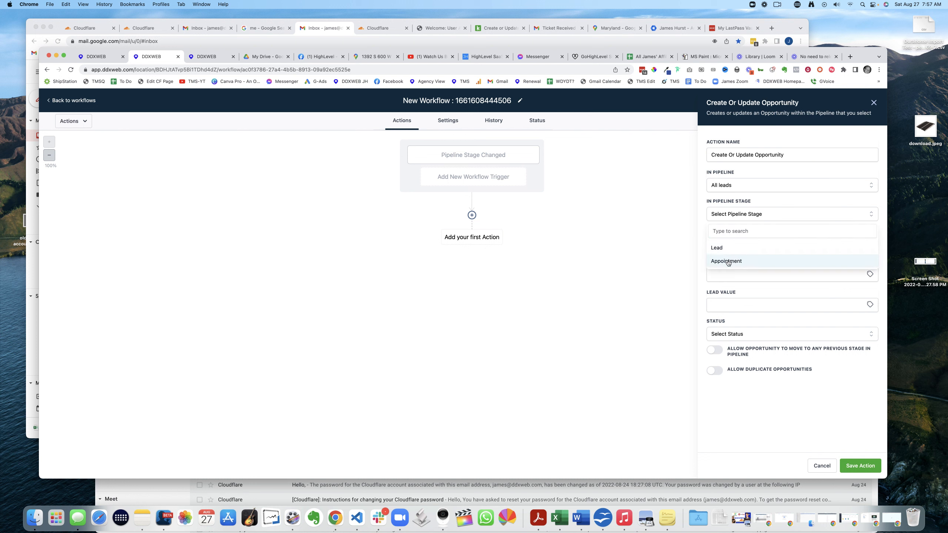
pyautogui.click(725, 261)
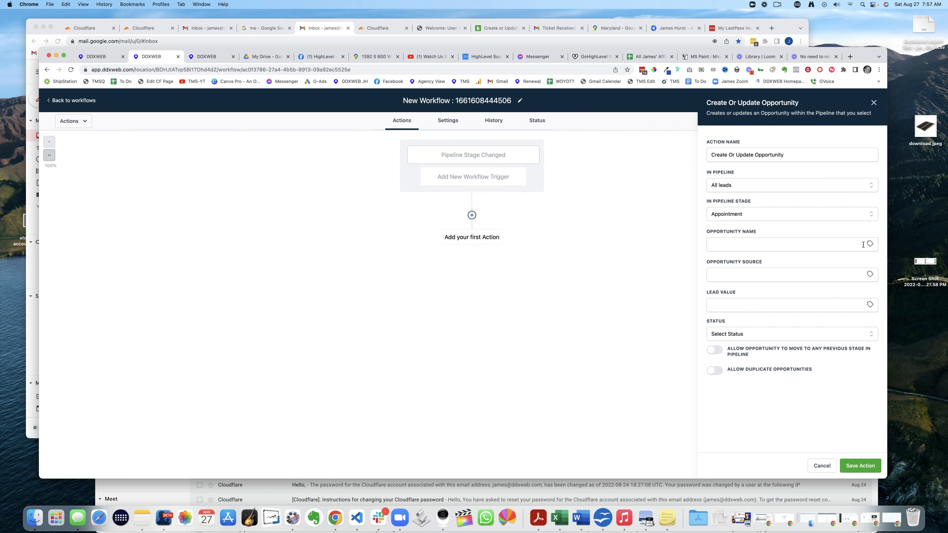
pyautogui.click(870, 244)
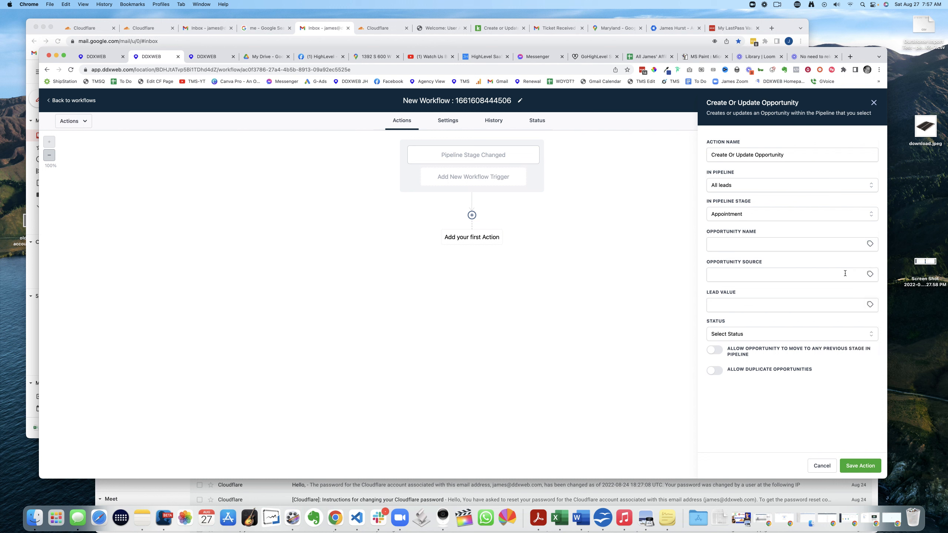
pyautogui.write('100')
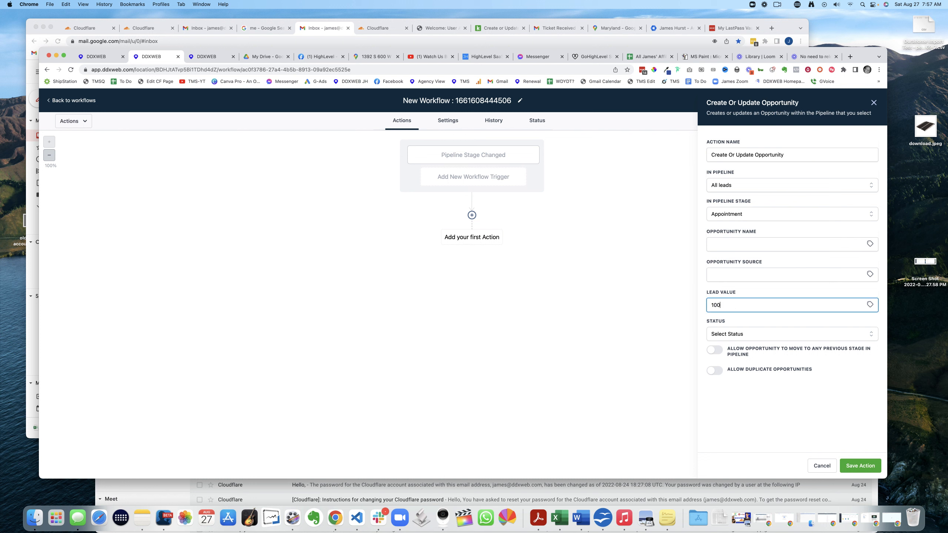
pyautogui.write('0')
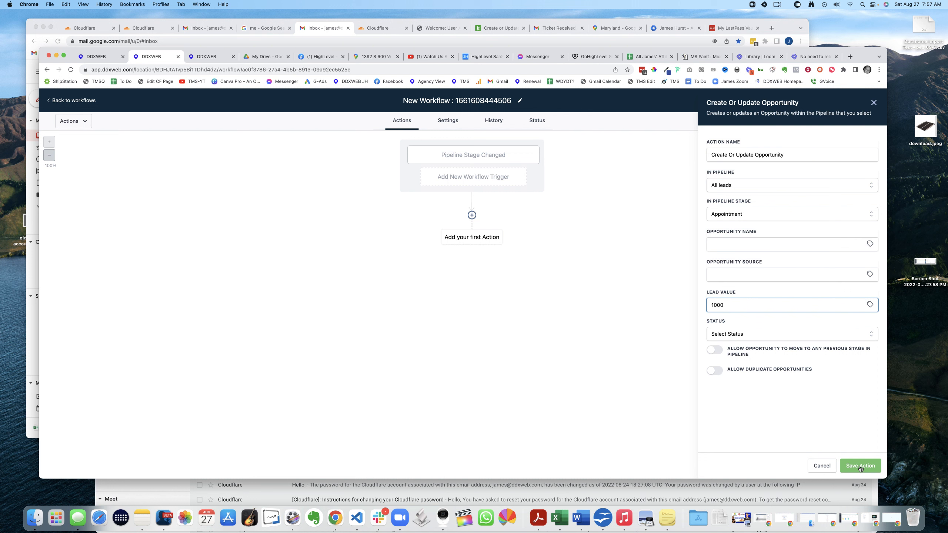
pyautogui.moveTo(800, 357)
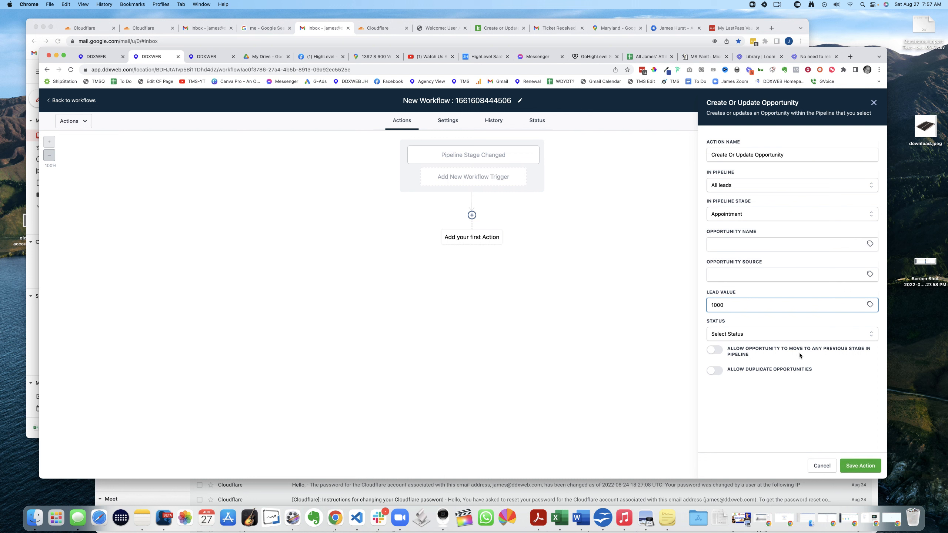
pyautogui.click(870, 245)
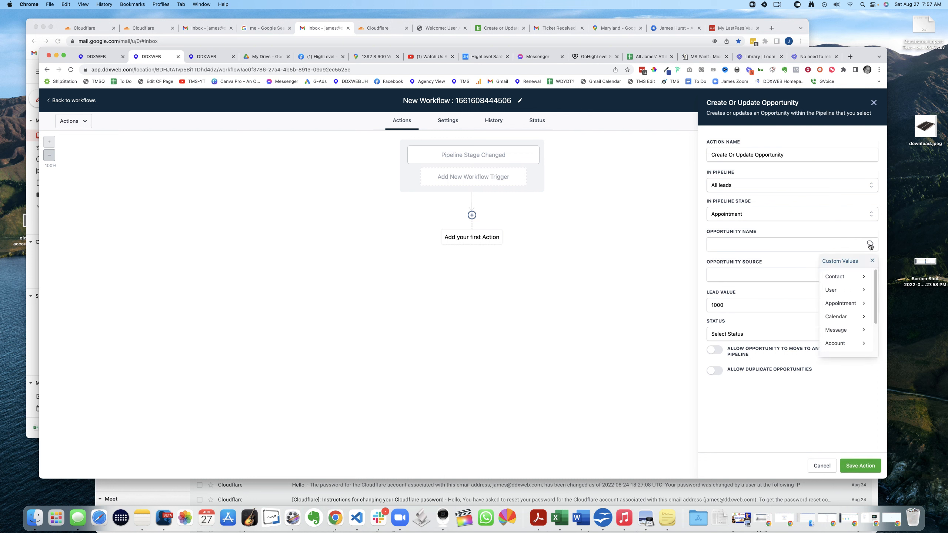
pyautogui.scroll(-3)
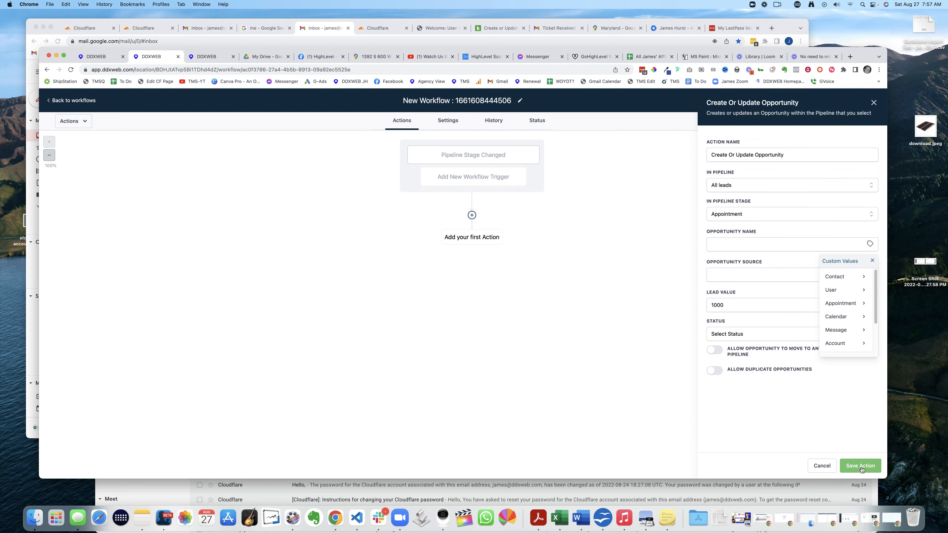
pyautogui.click(860, 466)
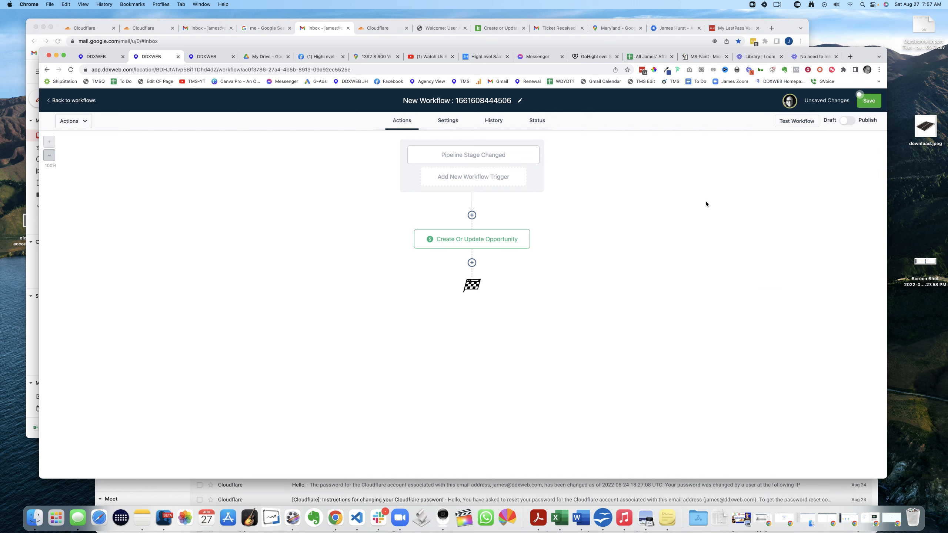
# Publish the workflow and save it
pyautogui.click(847, 120)
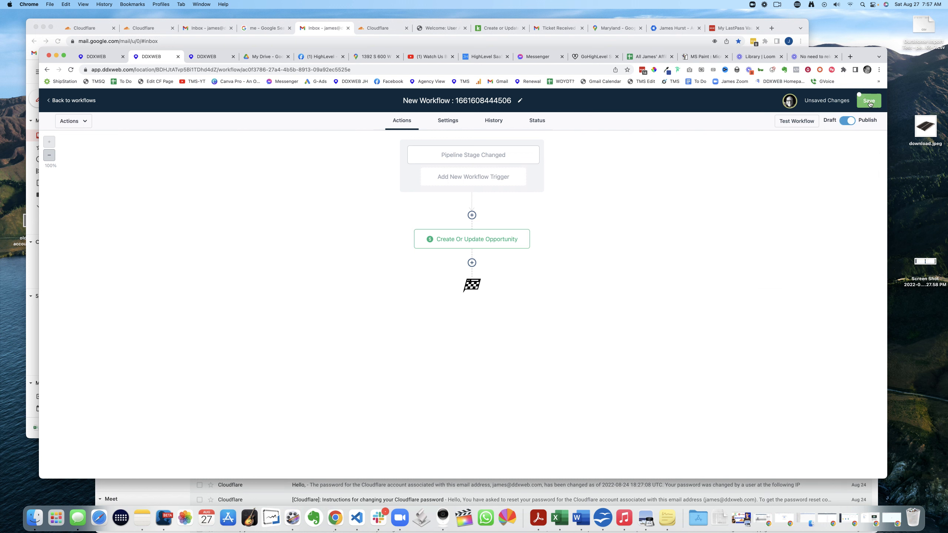
pyautogui.click(869, 100)
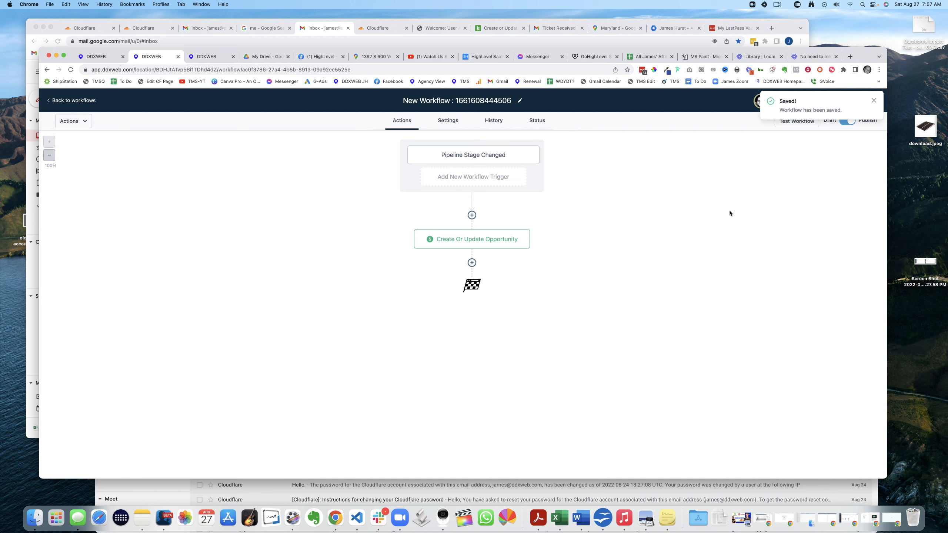
pyautogui.click(94, 56)
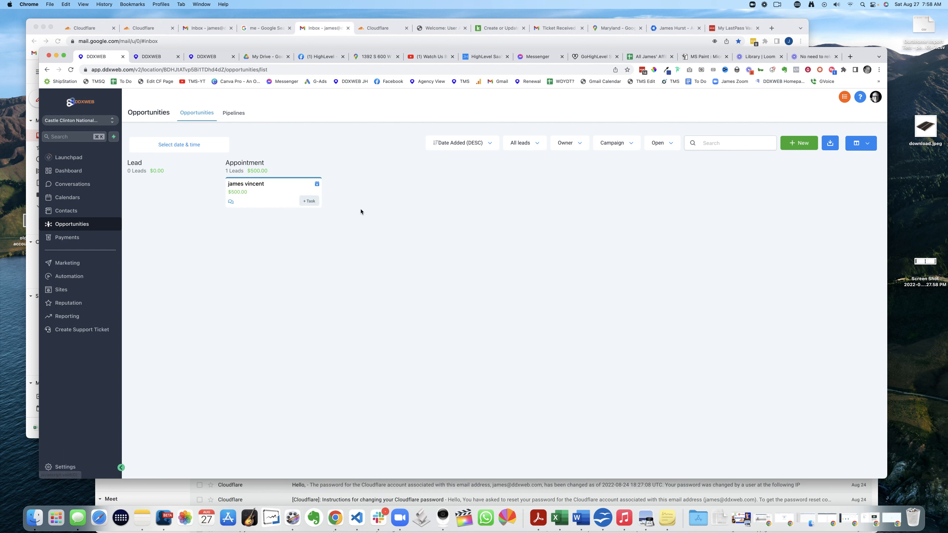
pyautogui.moveTo(399, 209)
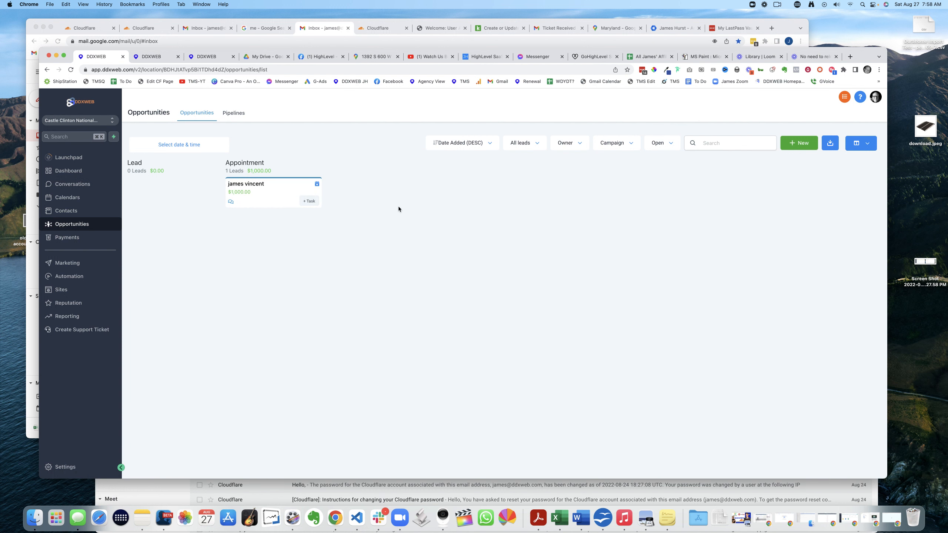
pyautogui.moveTo(399, 226)
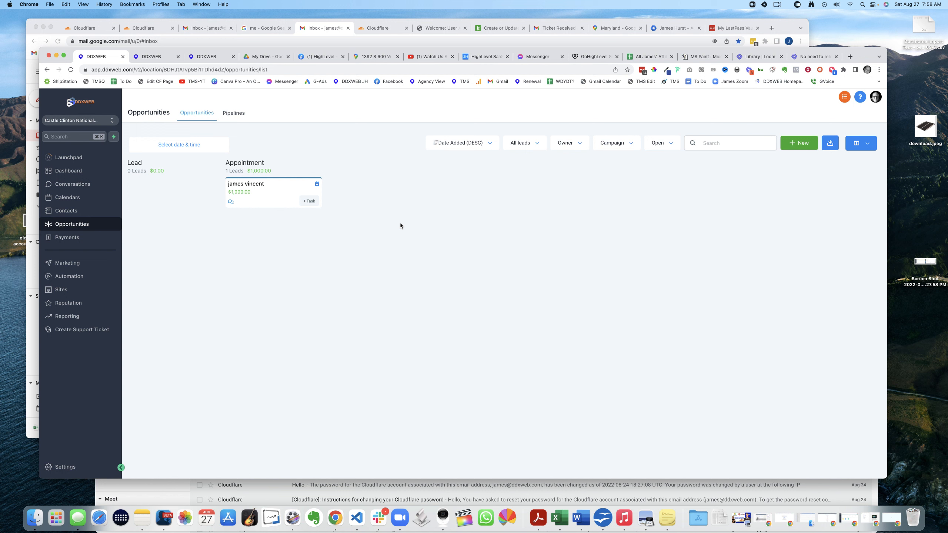